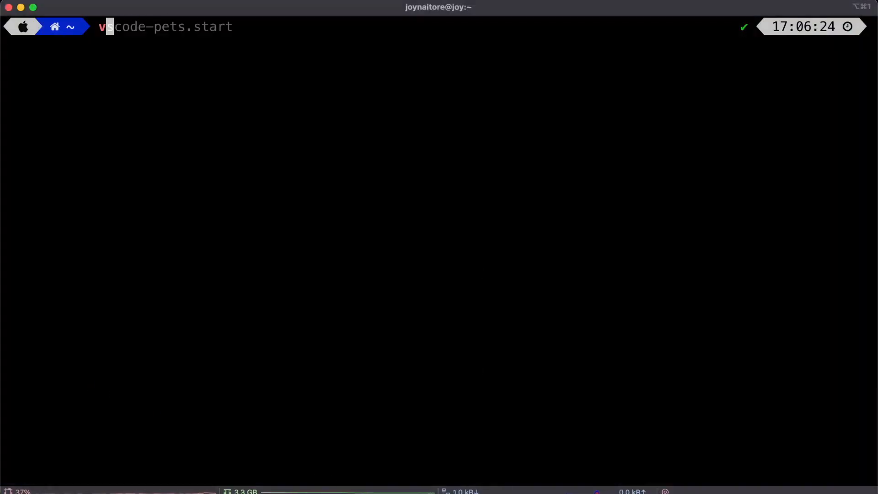
type("curl -sL https://firebase.tools | bash")
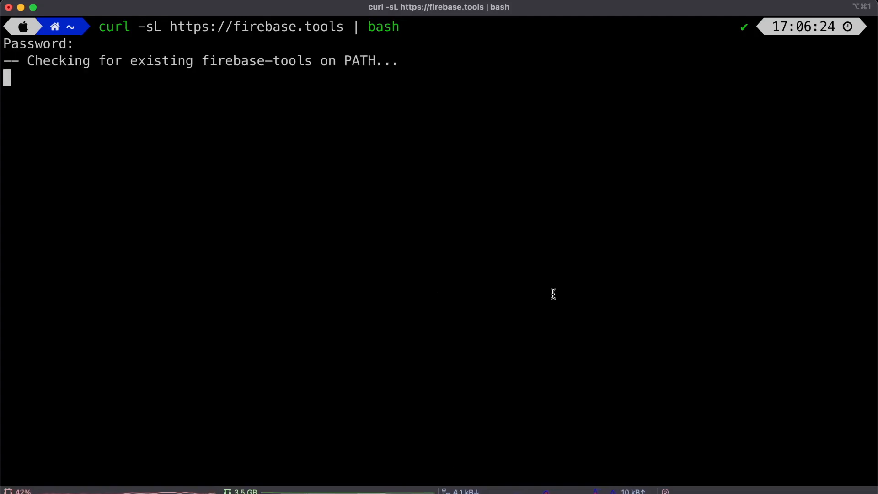
mouse_move(542, 258)
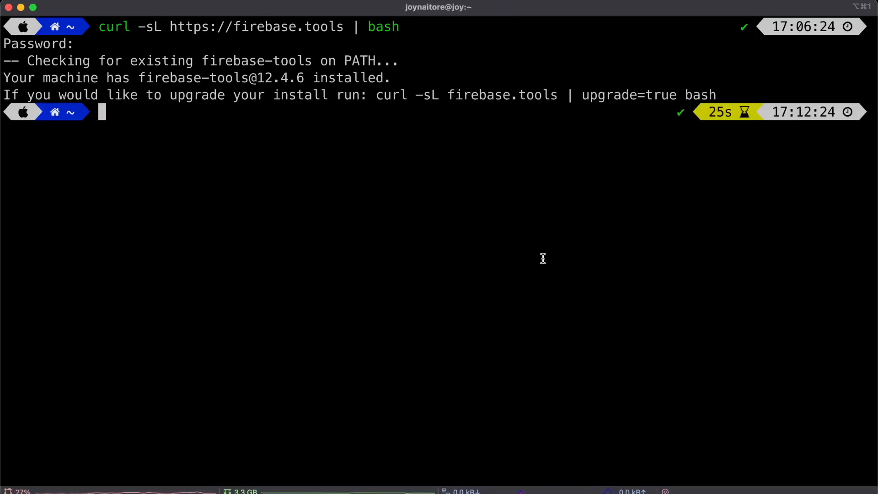
Run firebase login, then activate flutterfire_cli via dart pub global activate
type("firebase login")
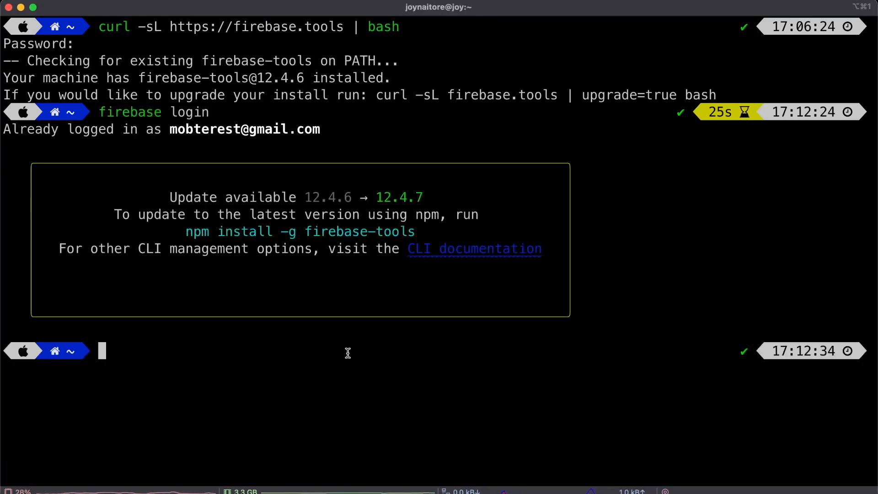
mouse_move(300, 238)
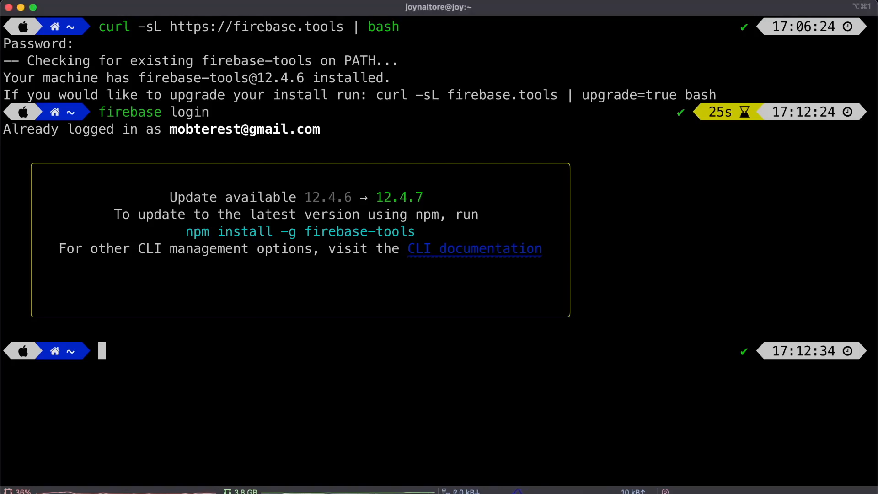
type("dart pub global activate flutterfire_cli")
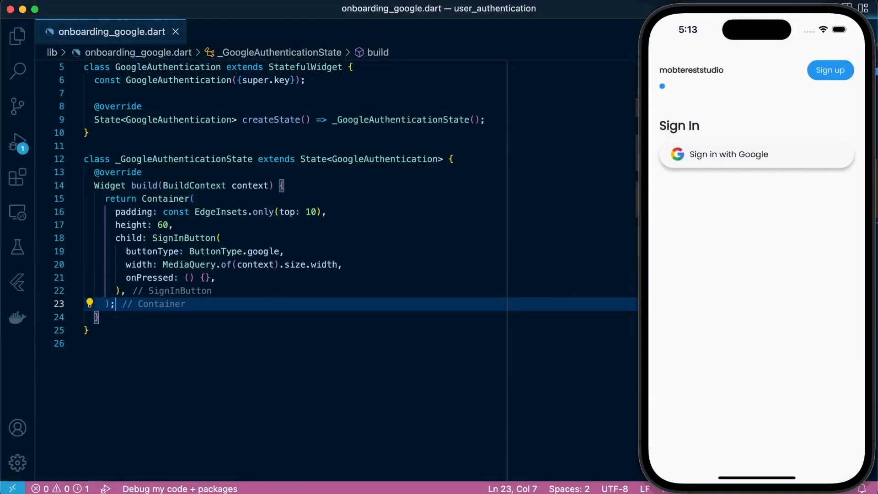
In the integrated terminal, run flutterfire configure with a new project 'user-authentication-app'
left_click(289, 288)
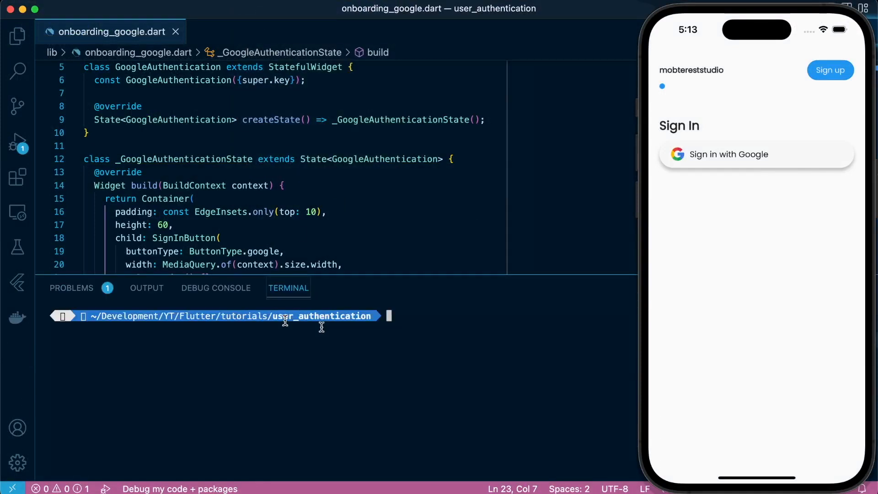
type("flutterfire configure")
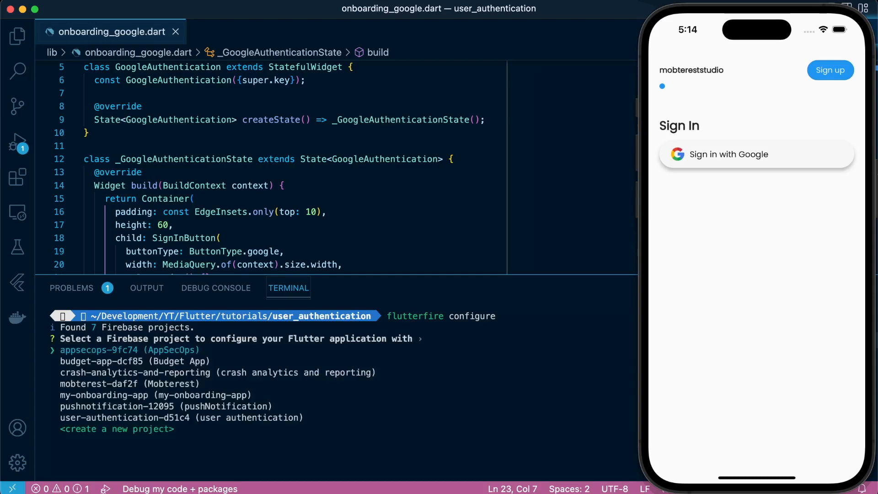
key("Down")
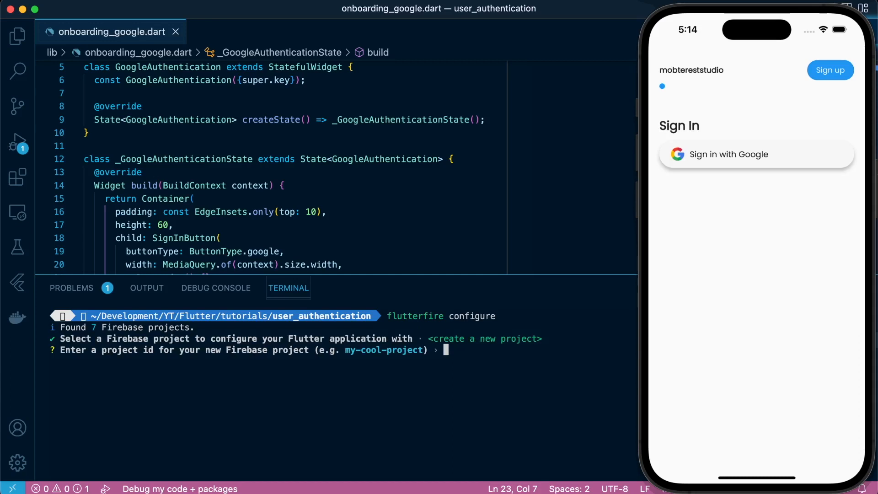
type("user-a")
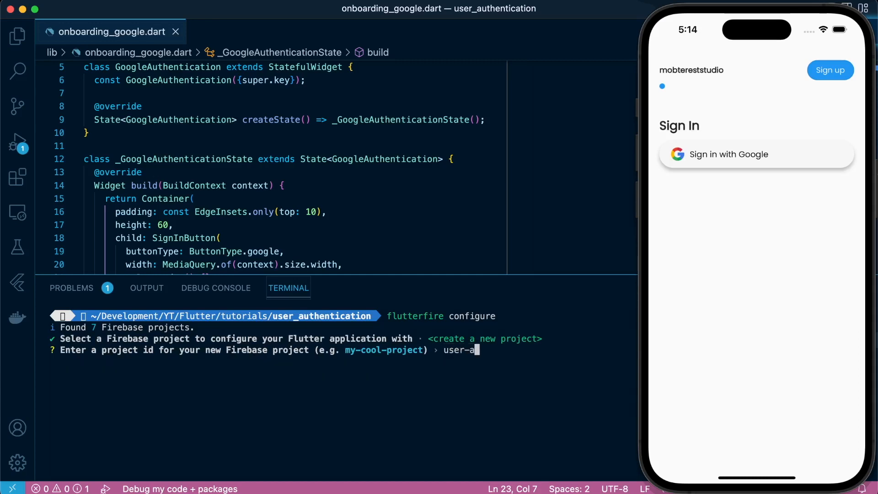
type("uthentication-app")
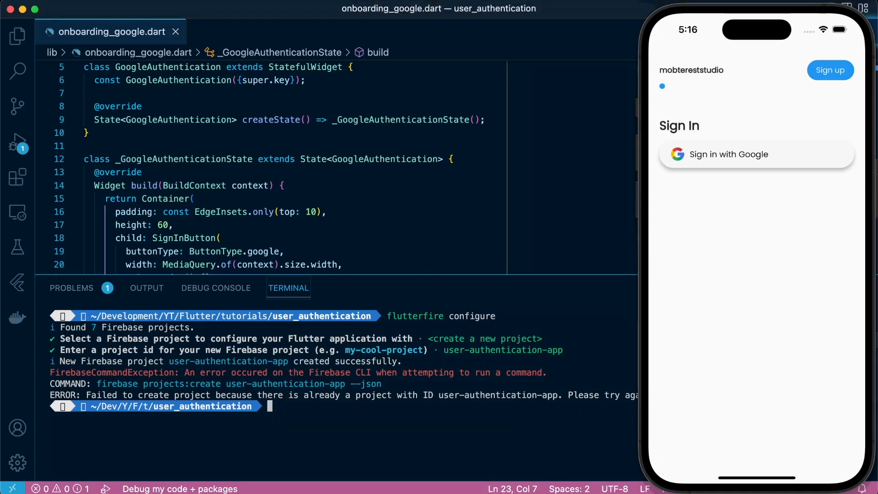
Rerun flutterfire configure, naming the new project 'flutter-user-authentication'
type("flutterfire configure")
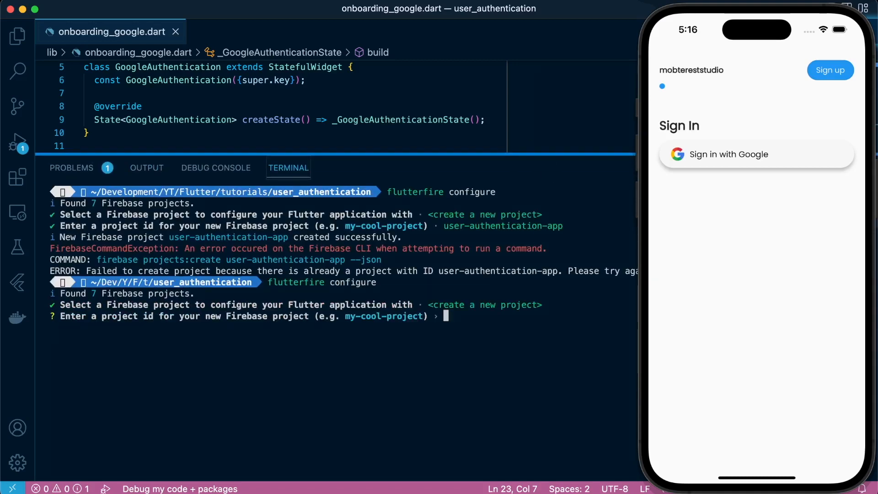
type("flutter-user")
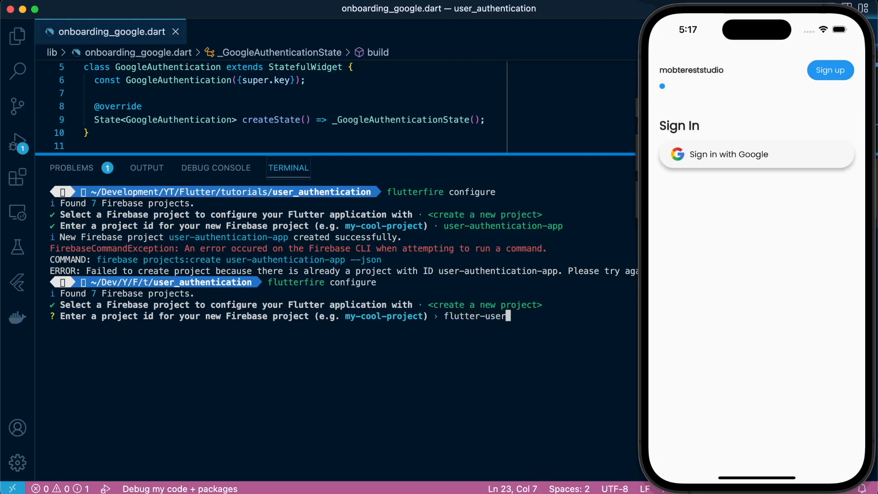
type("authentication")
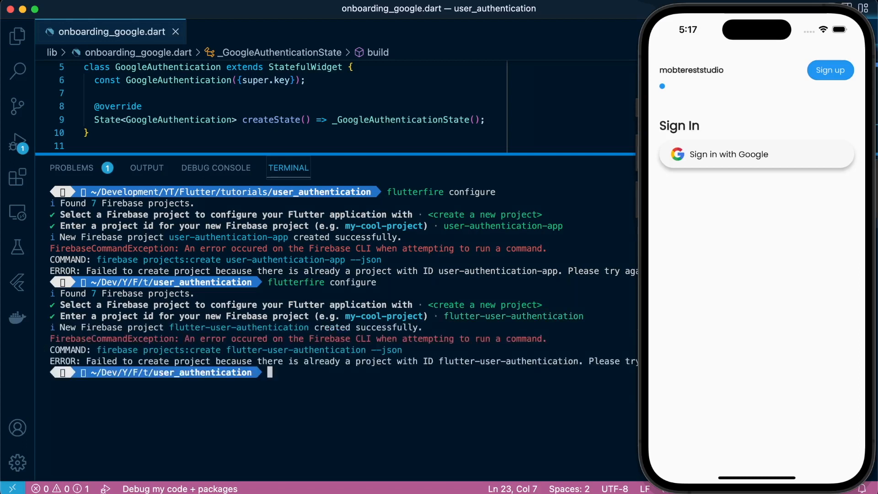
Rerun flutterfire configure with the new project 'my-userauthentication-project'
type("flutterfire configure")
type("m")
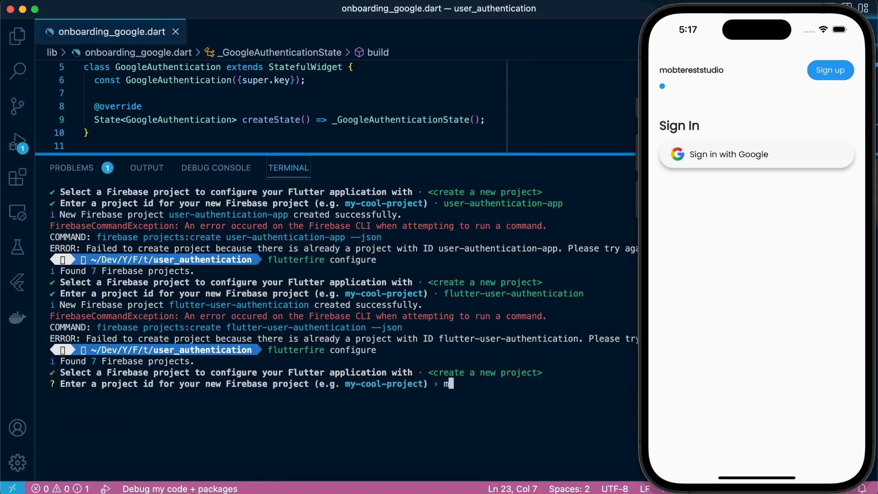
type("y-userauthent")
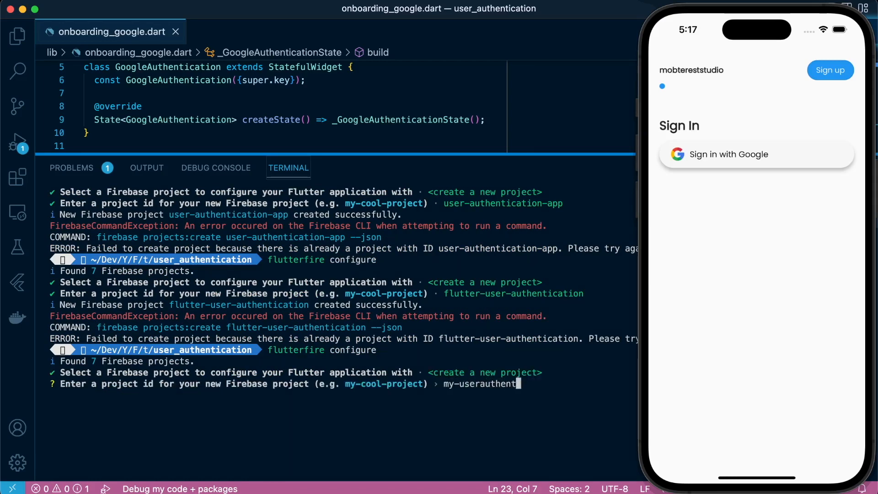
type("ication-")
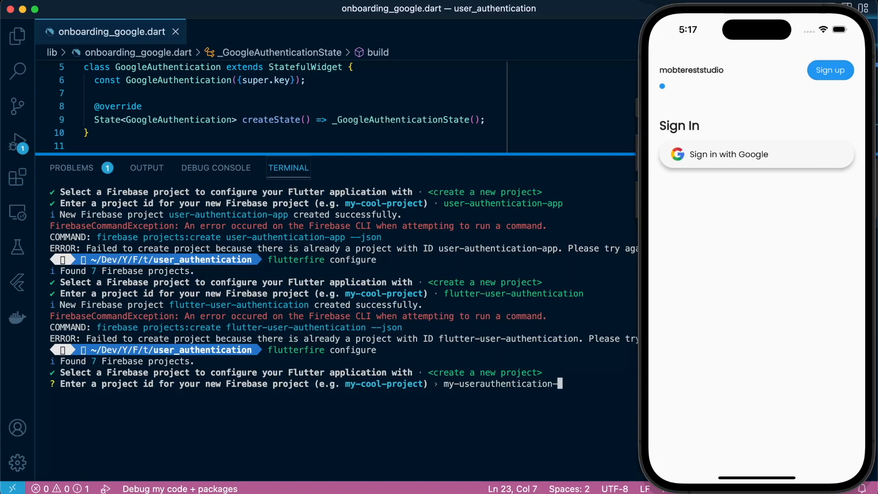
type("project")
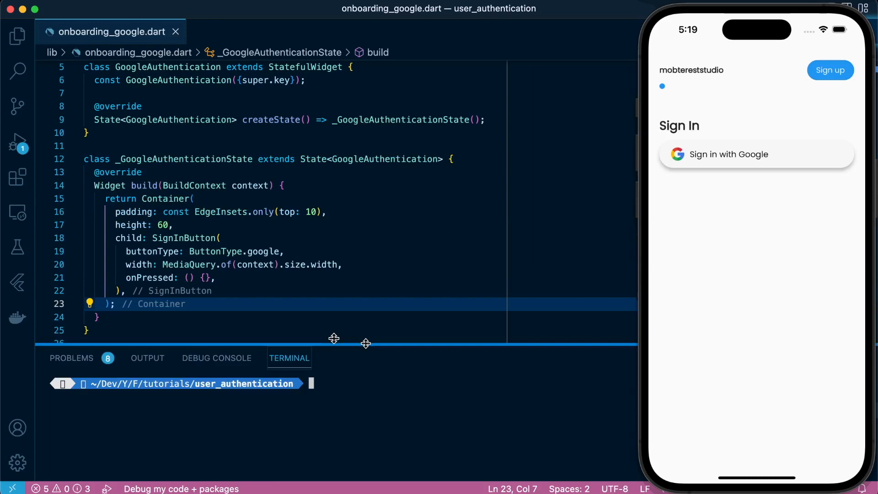
Add the sign_button and firebase_core packages with flutter pub add
type("flutterfire configure")
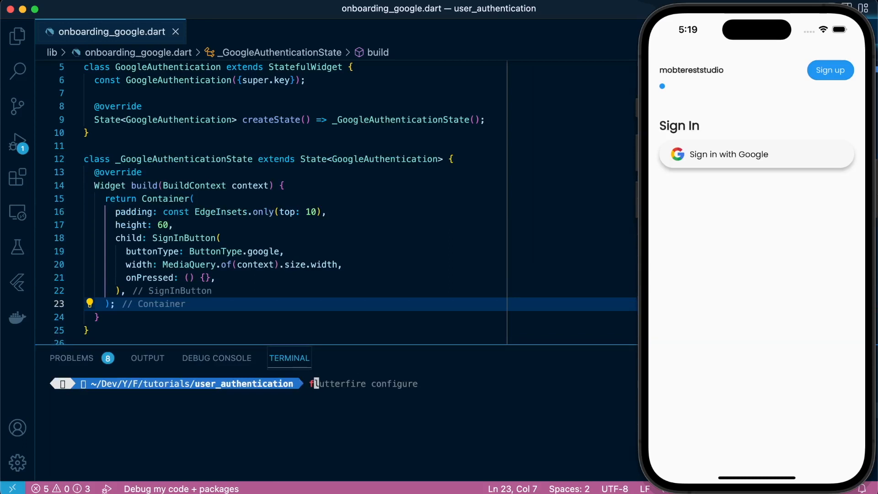
type("flutter pub add sign_button")
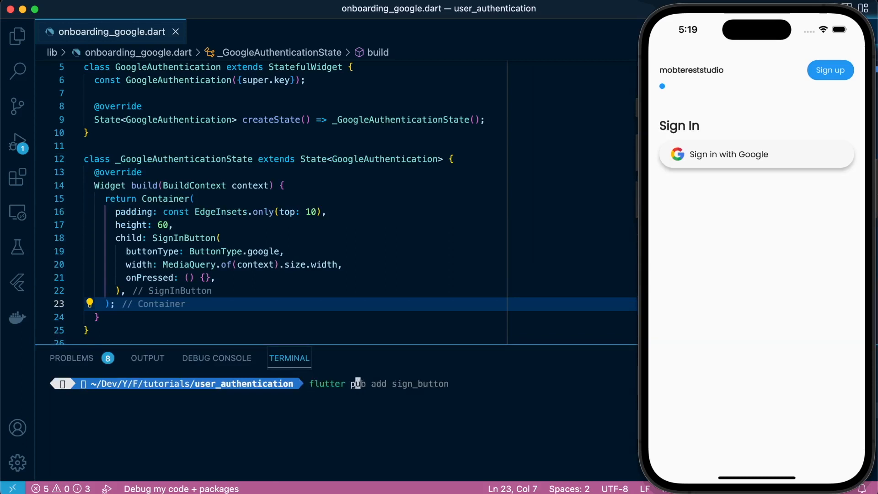
type("firebase_core")
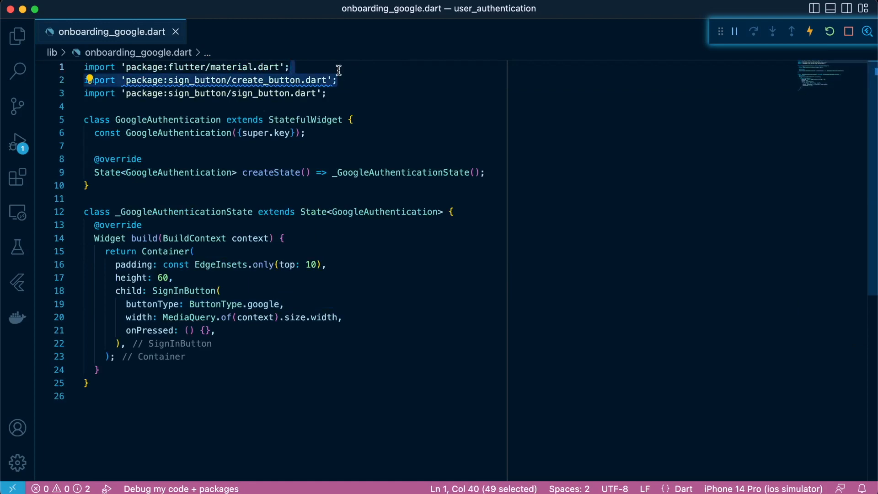
In main.dart, import firebase_core and preview the generated firebase_options.dart
left_click(17, 36)
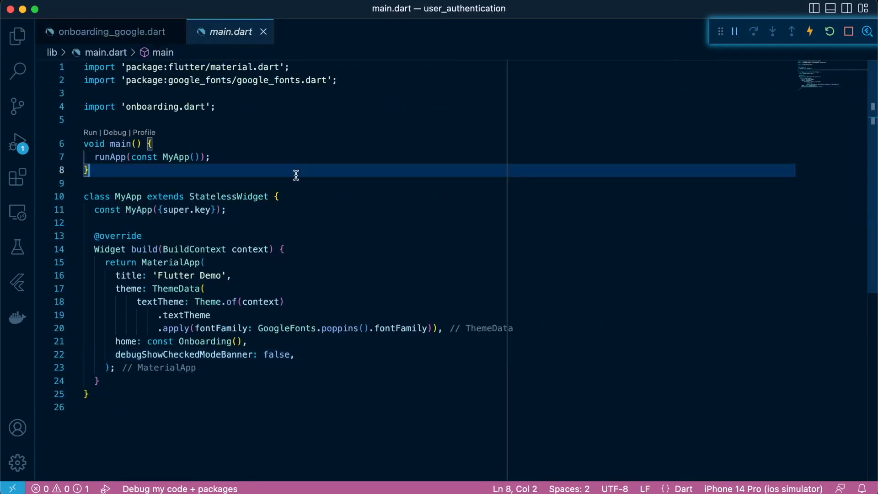
scroll("down", 3)
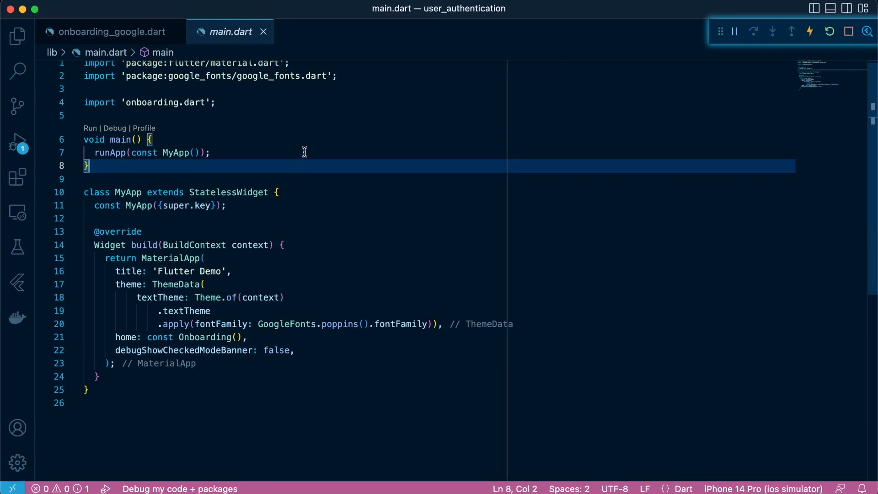
mouse_move(251, 95)
type("import '';")
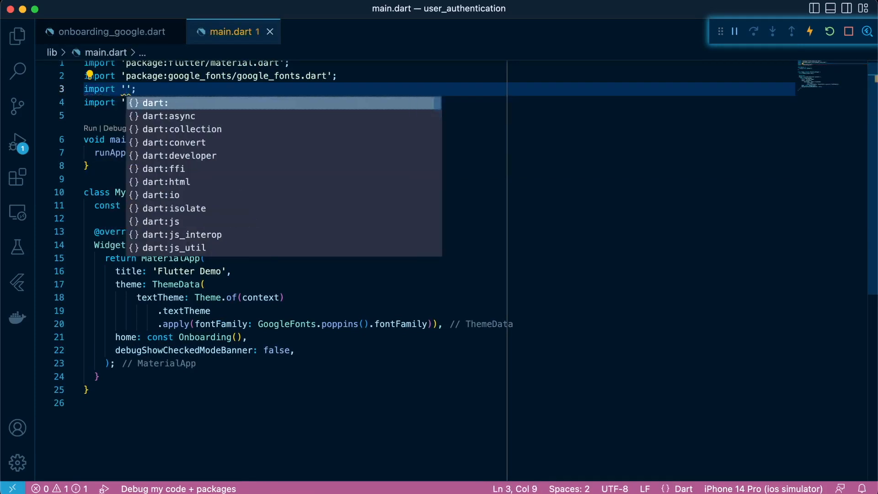
type("package:fi")
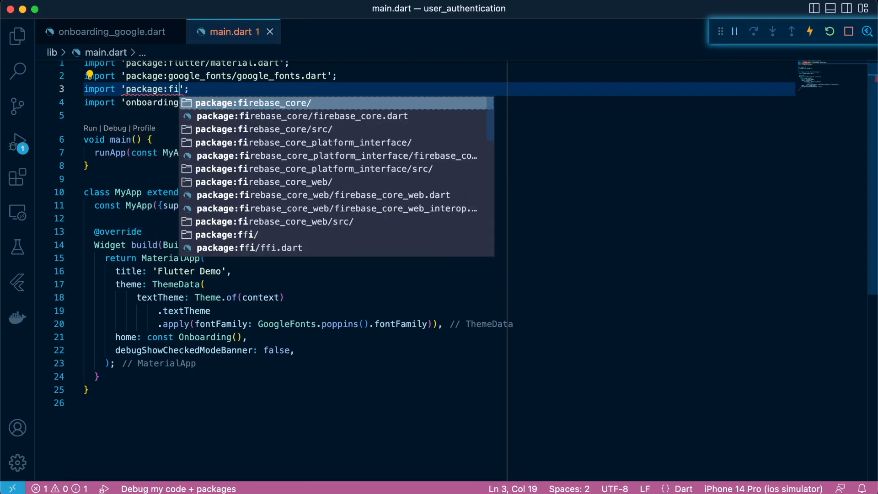
left_click(303, 115)
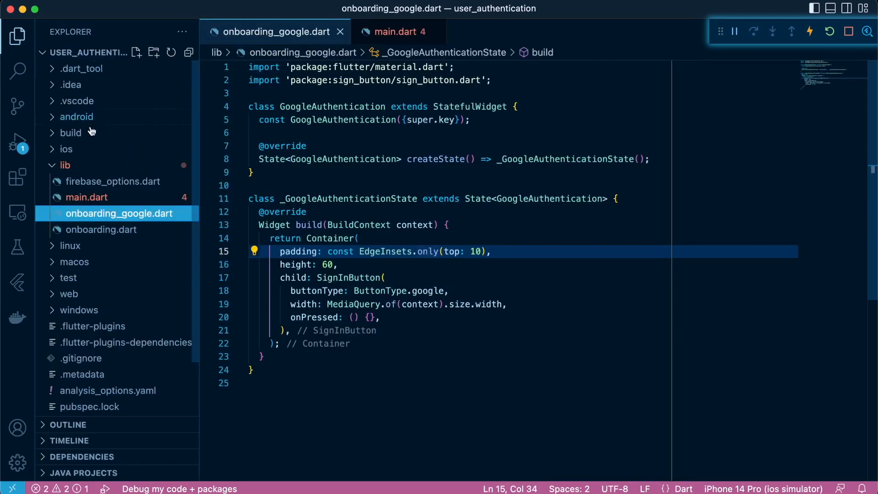
left_click(113, 181)
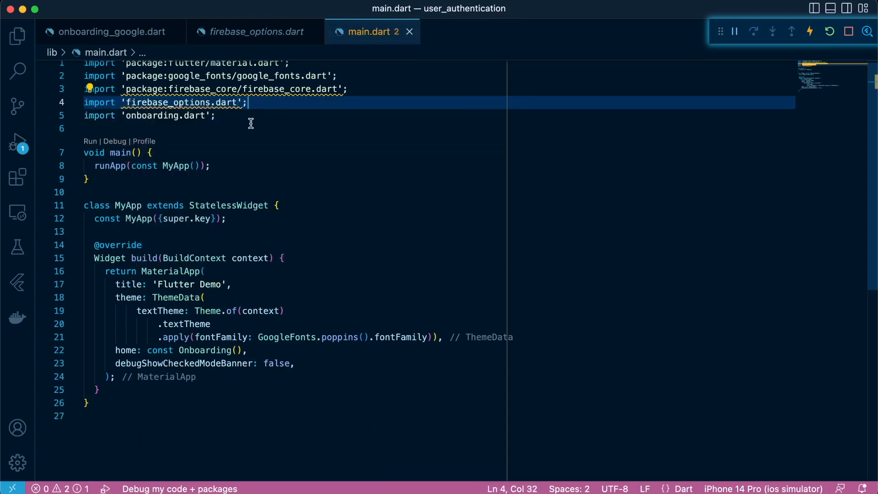
mouse_move(232, 182)
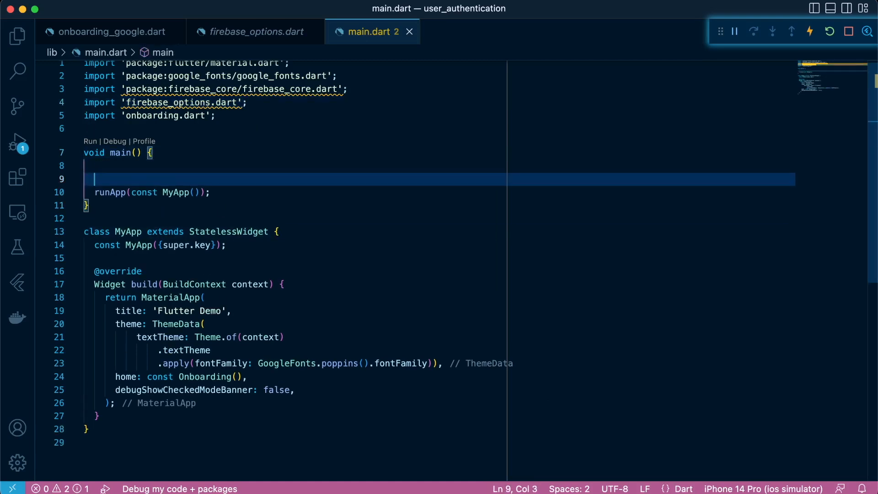
Make main async, adding Firebase.initializeApp with DefaultFirebaseOptions.currentPlatform and WidgetsFlutterBinding.ensureInitialized
type("async")
type("await")
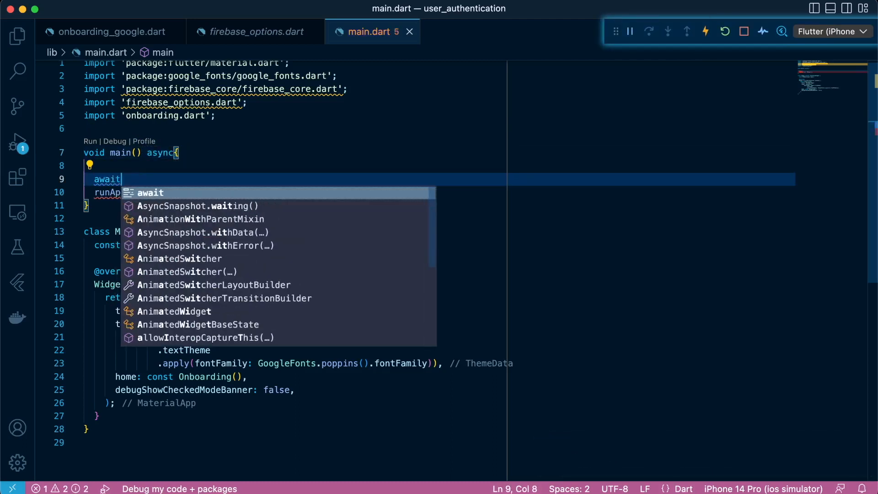
type("Firebase")
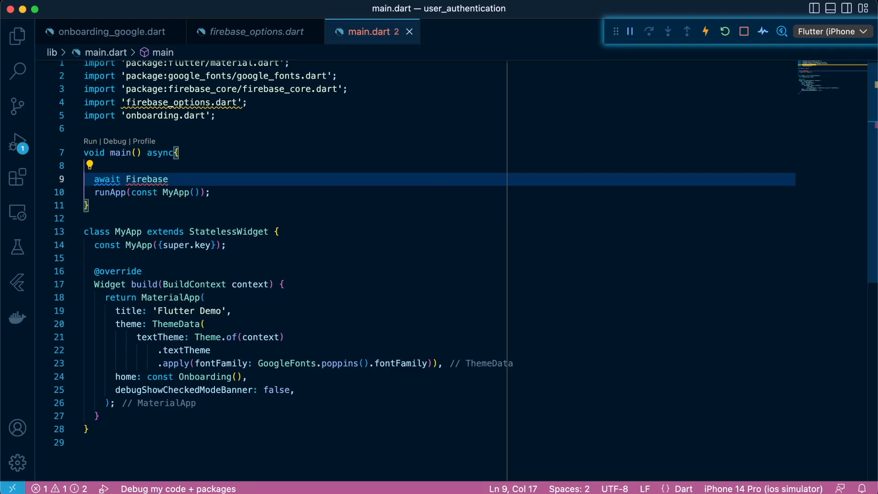
type(".initializeApp")
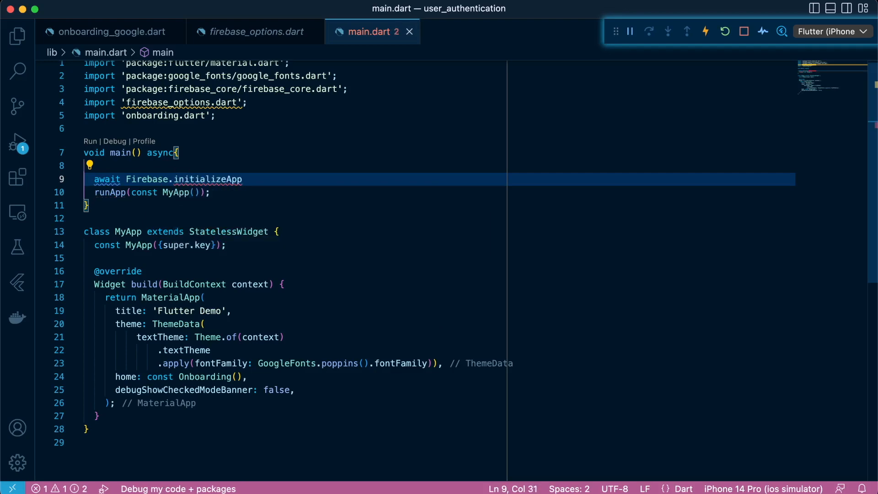
type("(options: DefaultFirebaseOptions(")
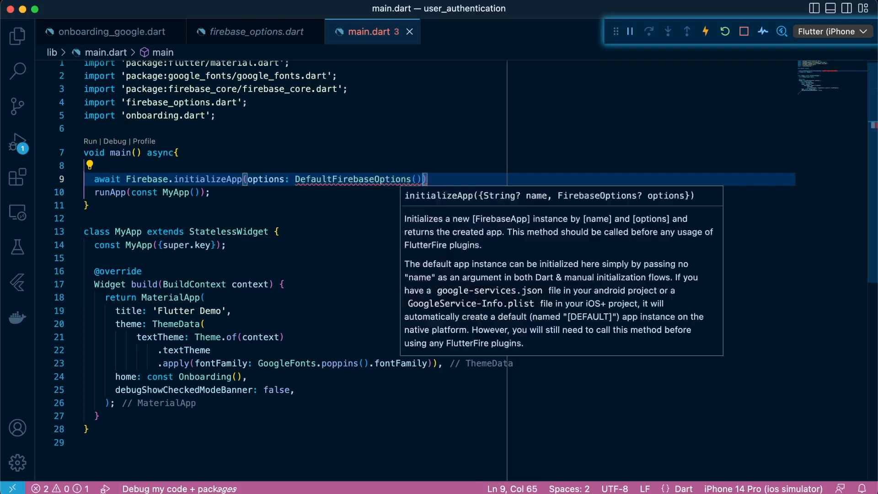
type(".currentPlatform")
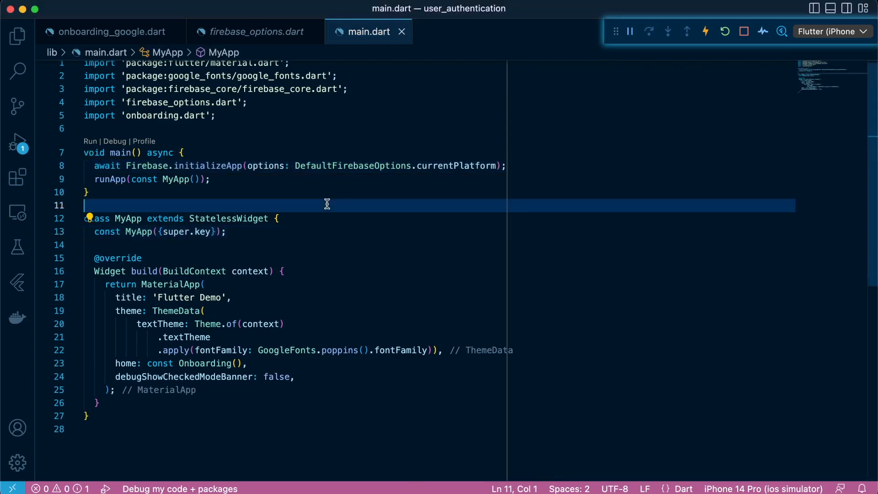
type("Widget")
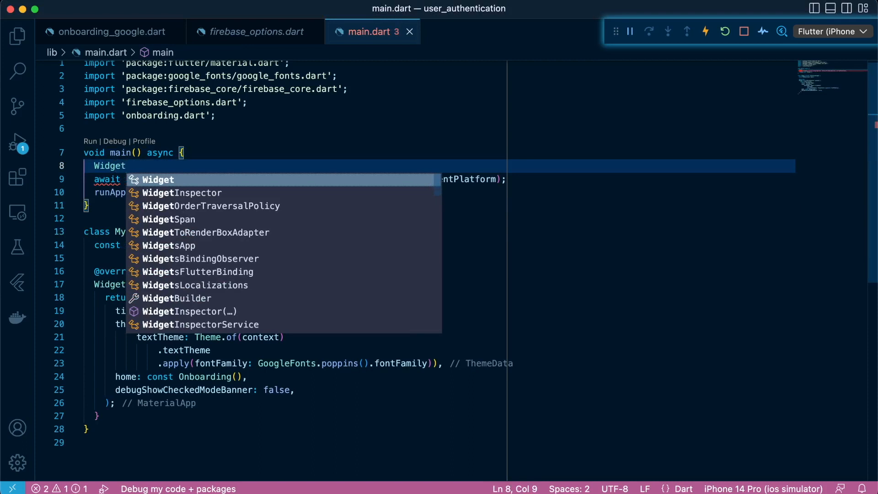
type("sFL")
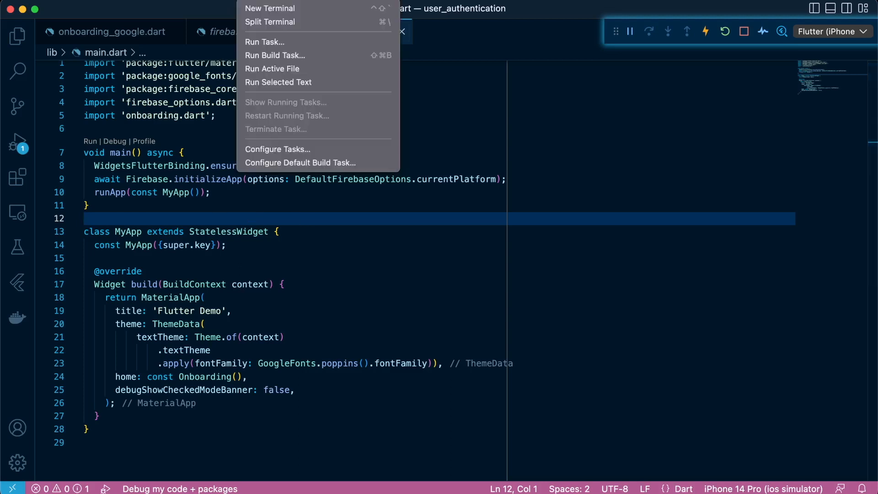
Run flutterfire configure in a new terminal and close firebase_options.dart
left_click(270, 7)
type("FLUTTER PUB ADD FIR")
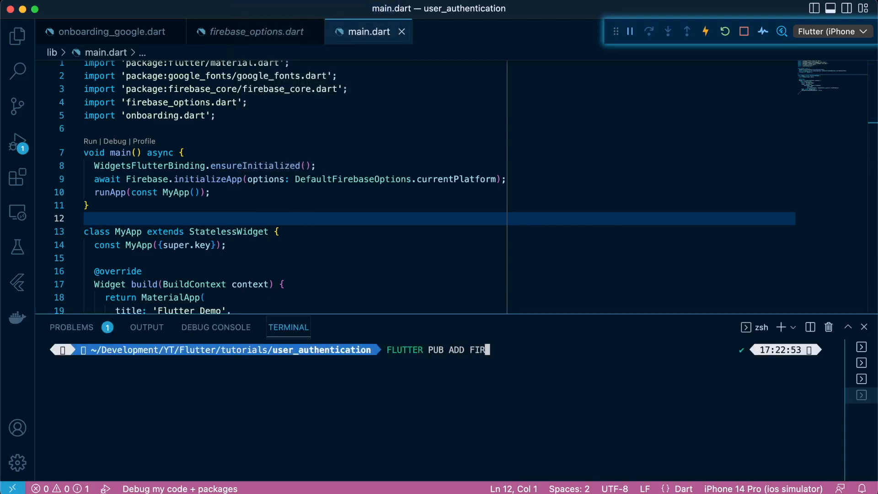
type("flutterfire configure")
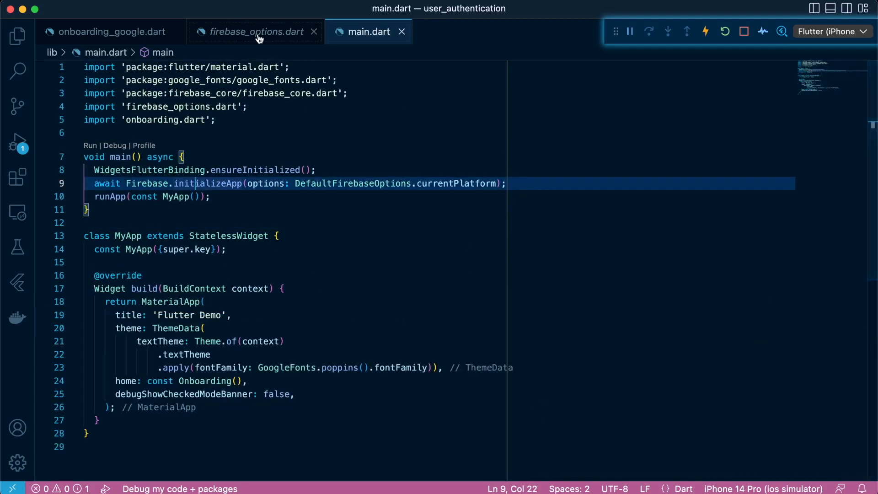
left_click(314, 32)
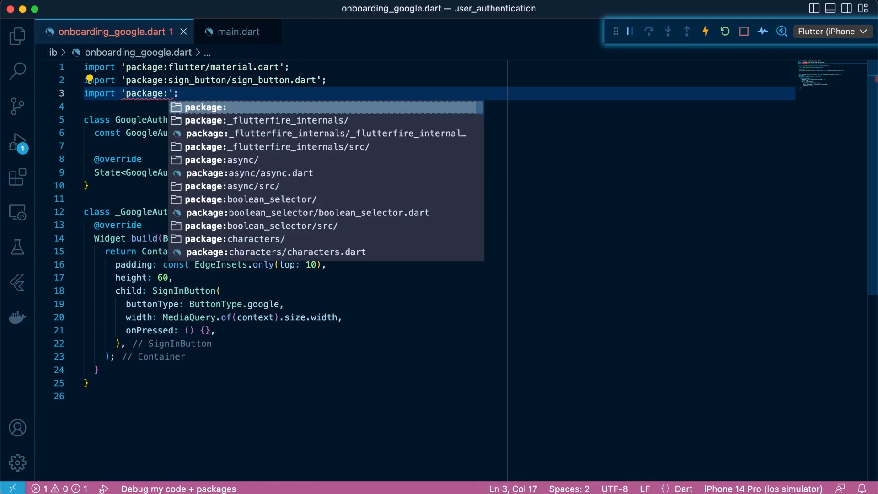
Import package:firebase_auth/firebase_auth.dart into onboarding_google.dart via autocomplete
type("firebase_auth/f")
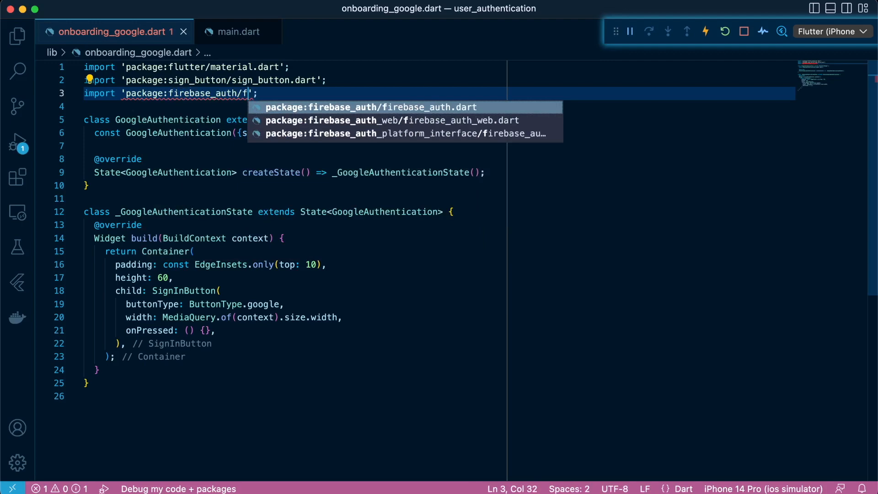
left_click(371, 107)
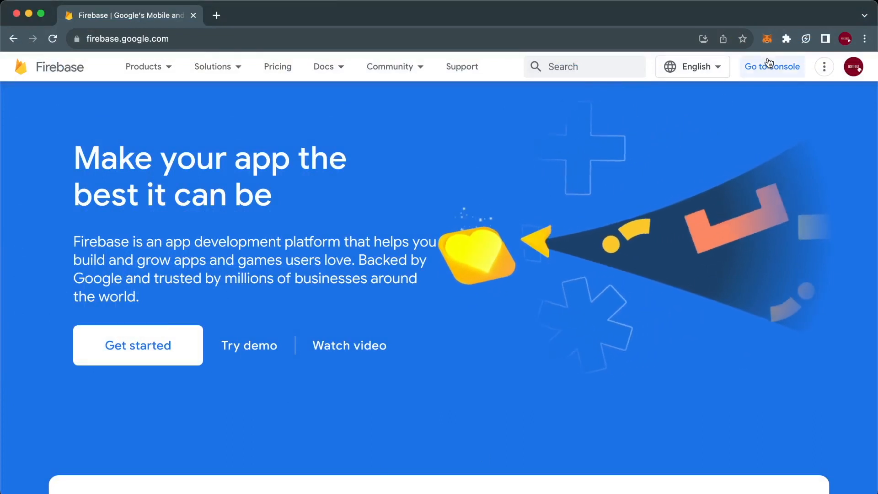
Open the Firebase console and select the my-userauthentication-project project from All Firebase projects
left_click(772, 67)
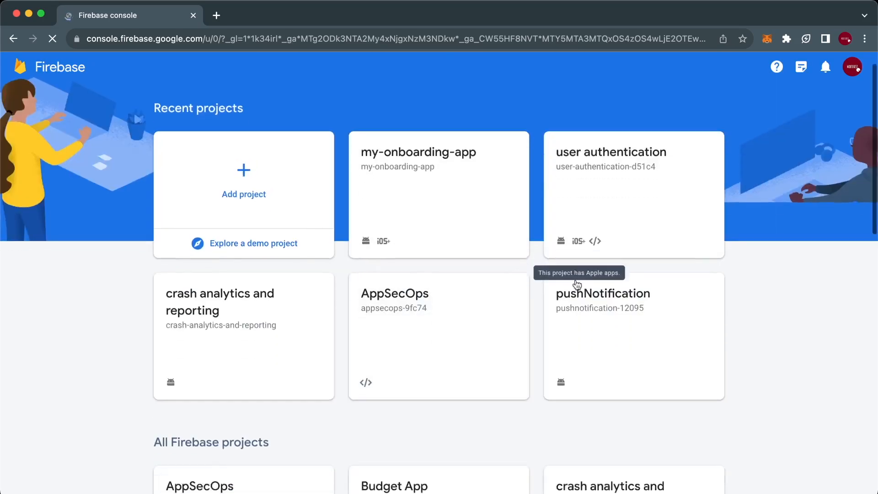
scroll("down", 3)
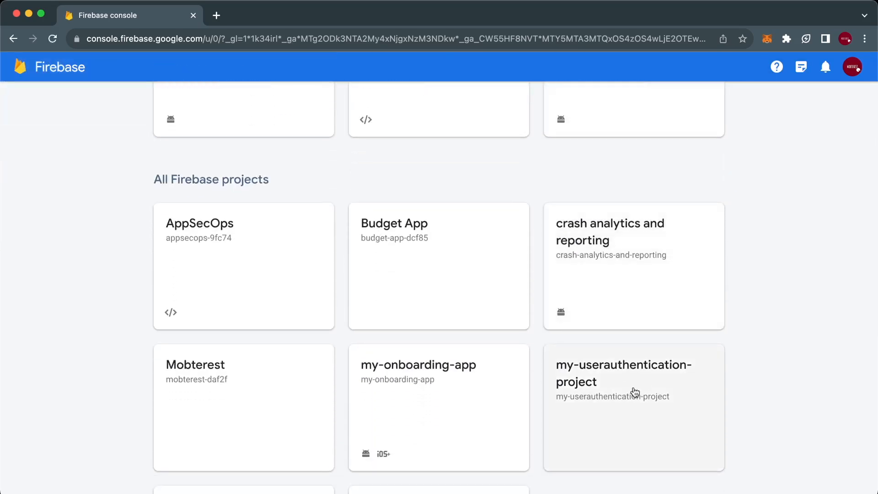
left_click(623, 381)
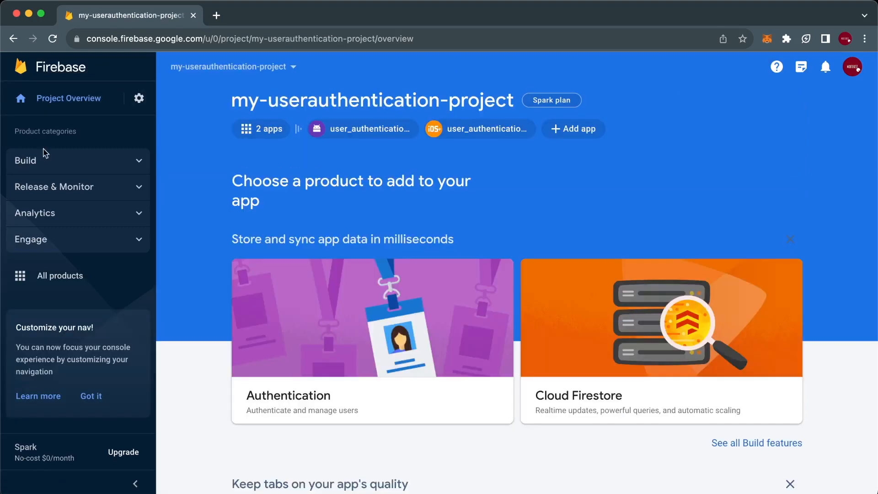
Set up Google sign-in in Authentication with public name 'user authentication app' and a support email
left_click(372, 340)
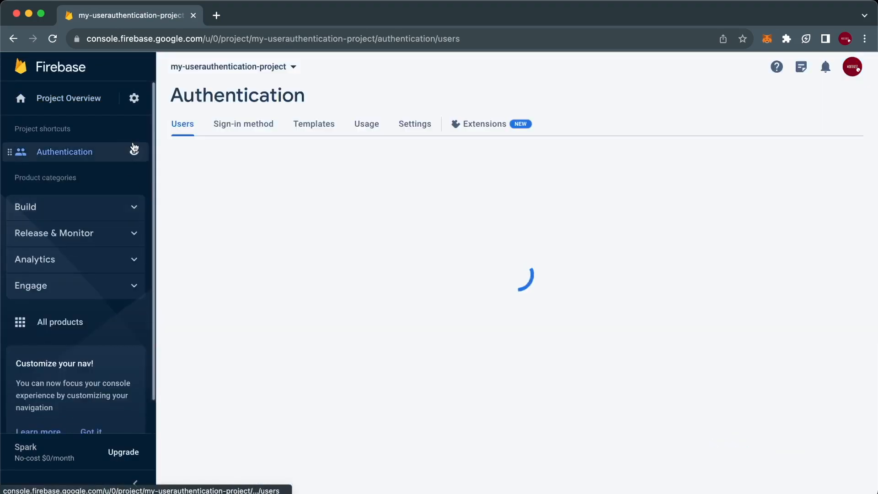
left_click(64, 152)
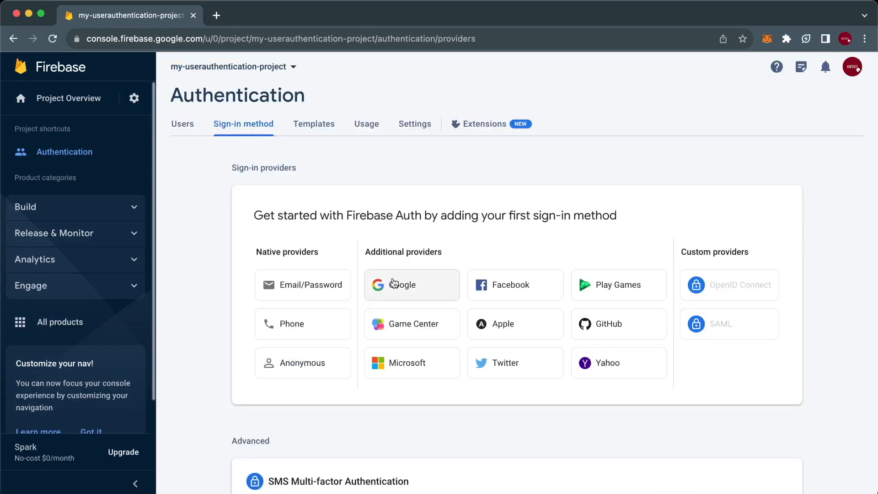
left_click(411, 285)
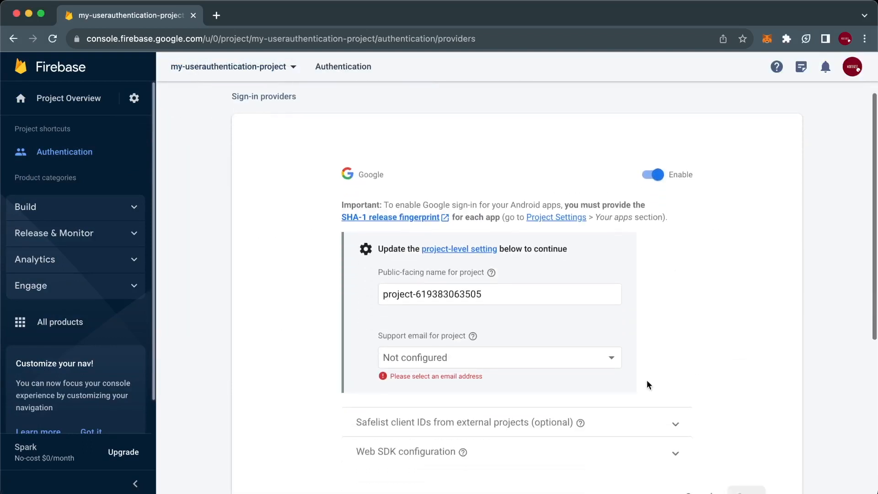
left_click(498, 294)
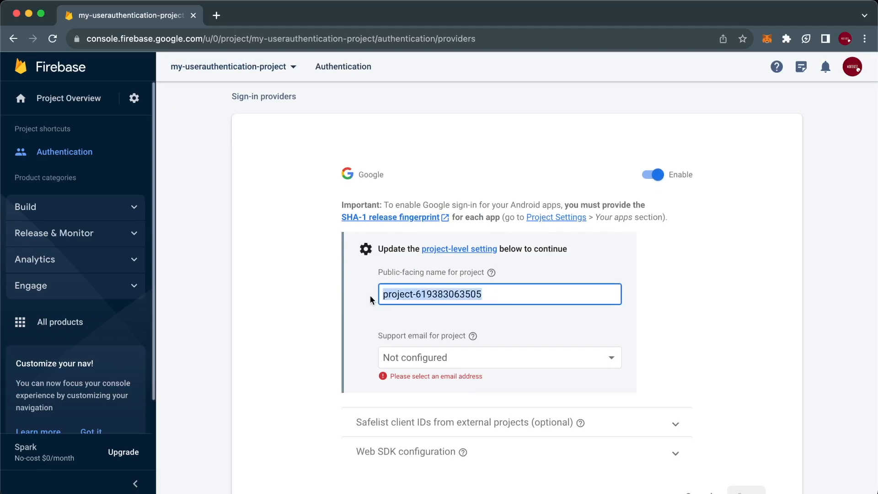
type("user authentic")
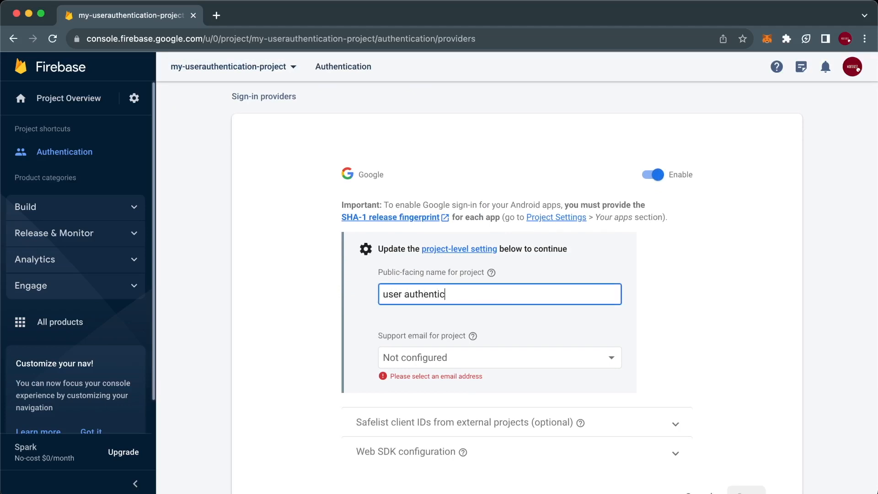
left_click(497, 358)
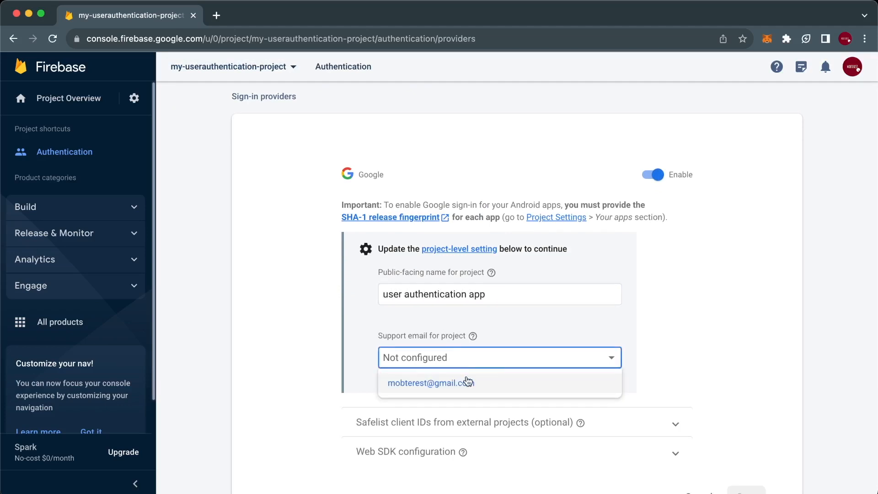
scroll("down", 3)
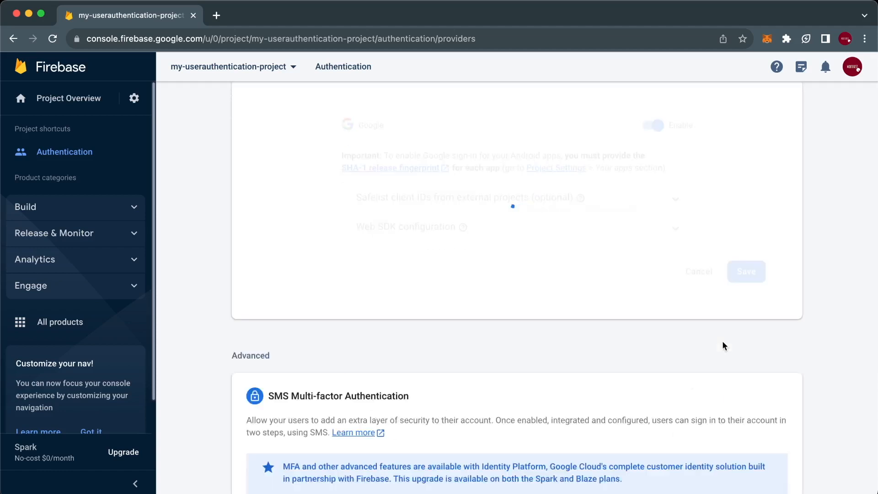